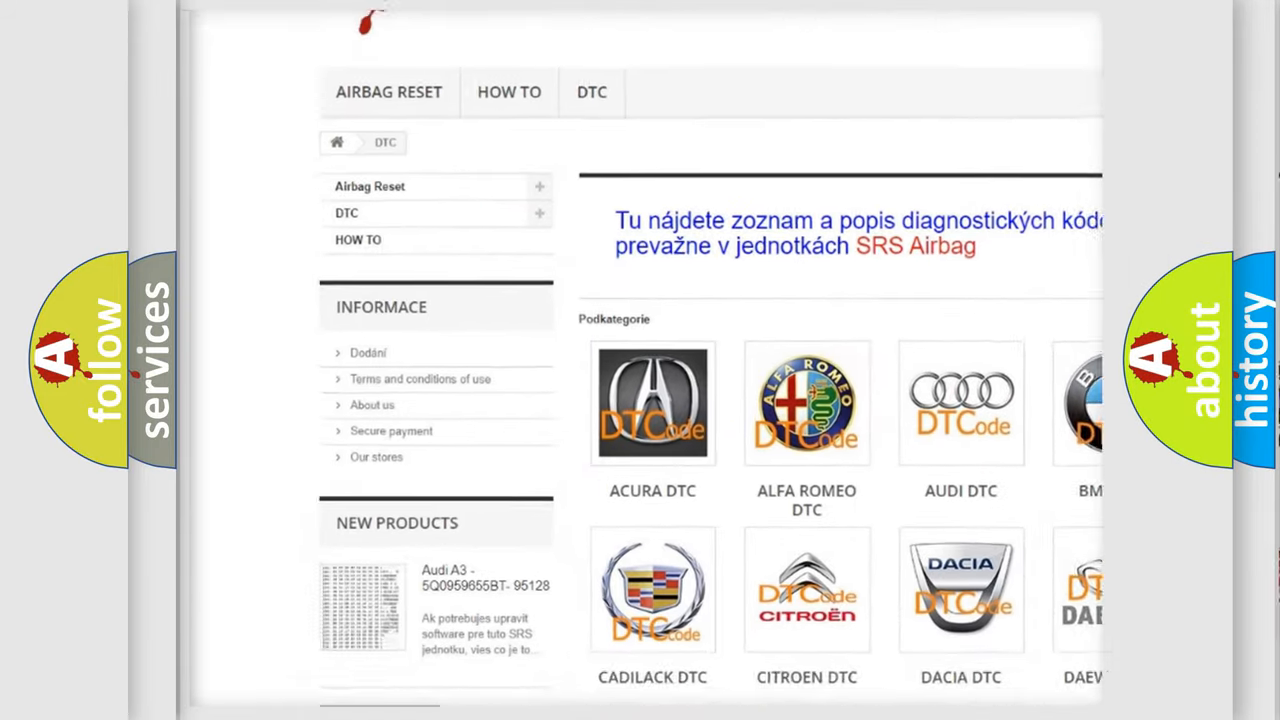
pyautogui.scroll(-3)
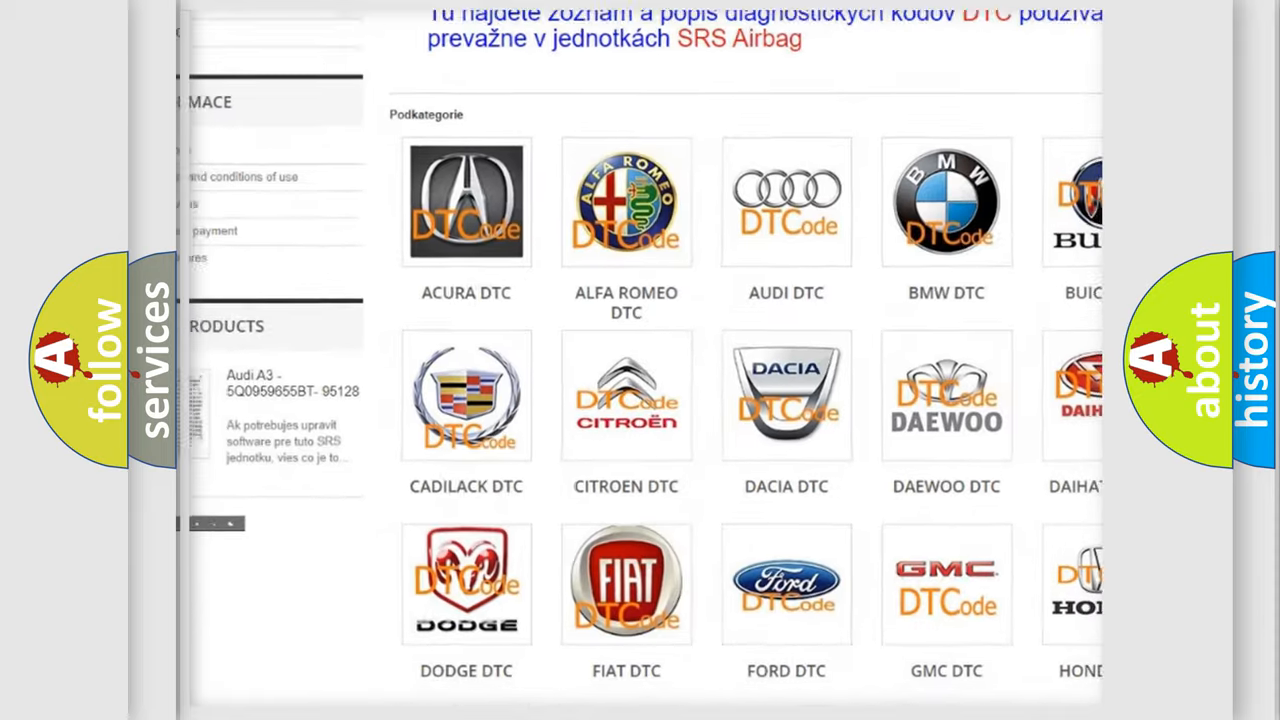
pyautogui.scroll(-3)
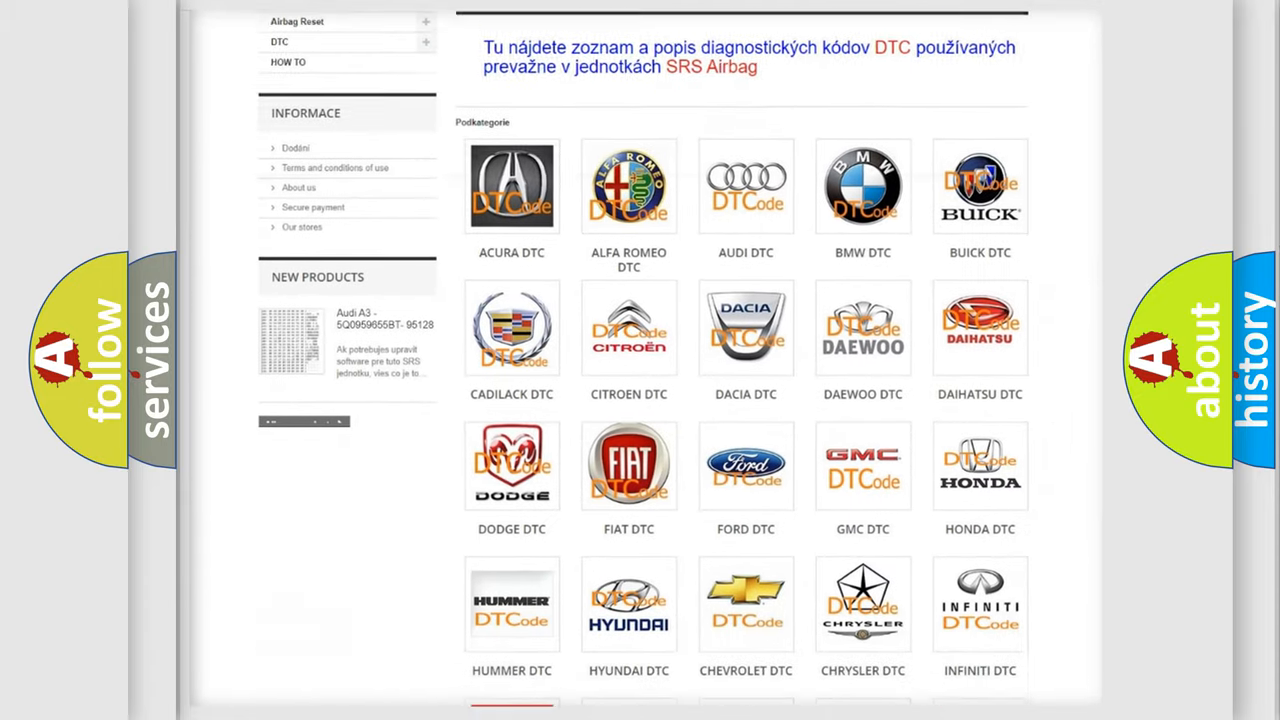
pyautogui.scroll(-3)
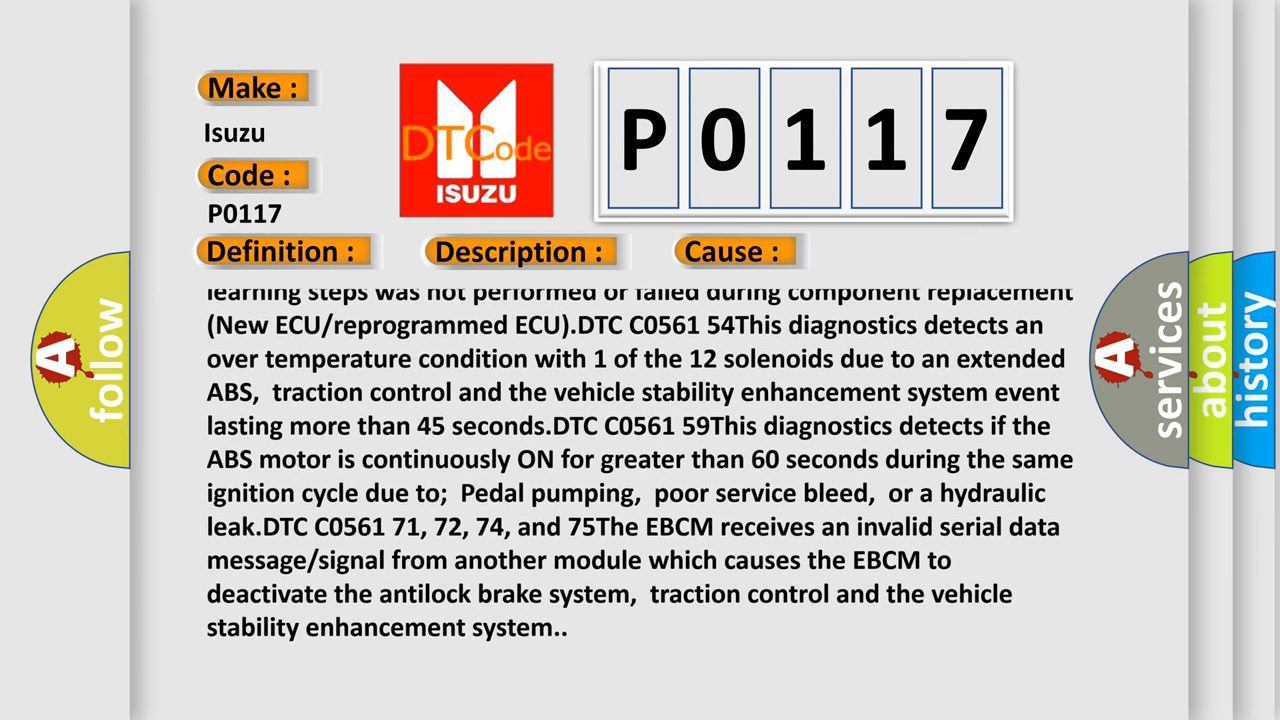
pyautogui.scroll(-3)
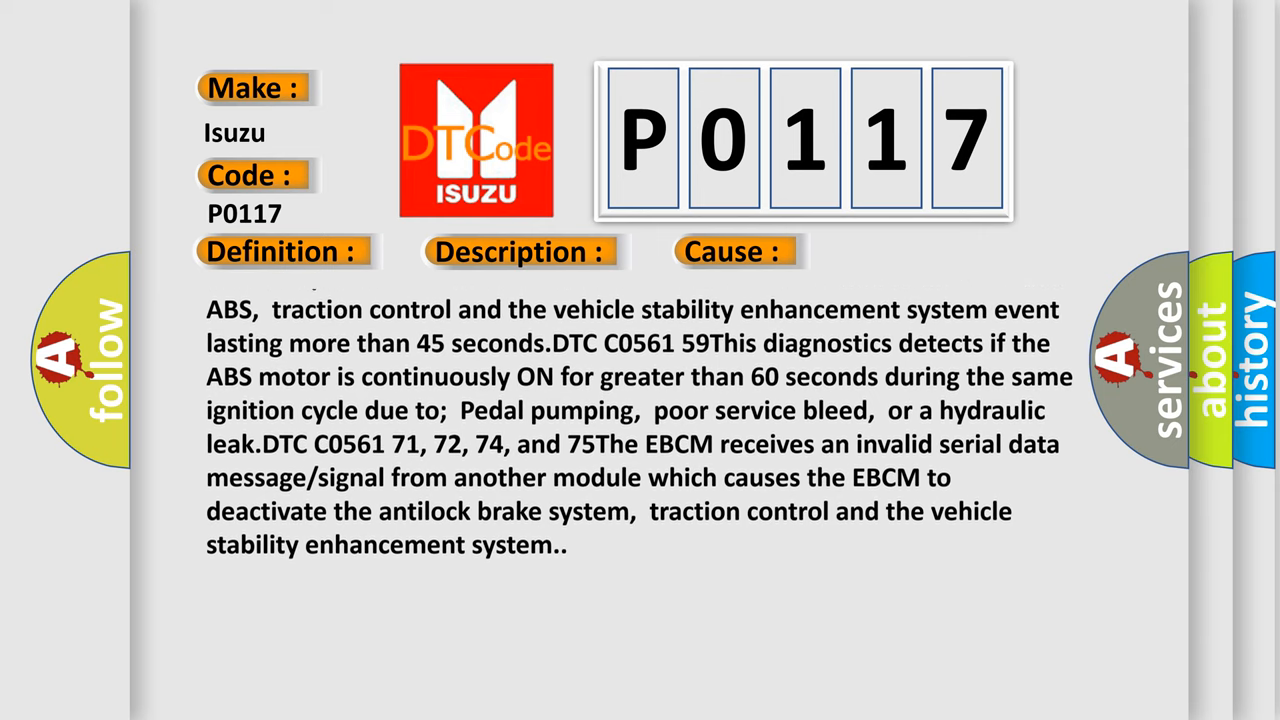
pyautogui.scroll(-3)
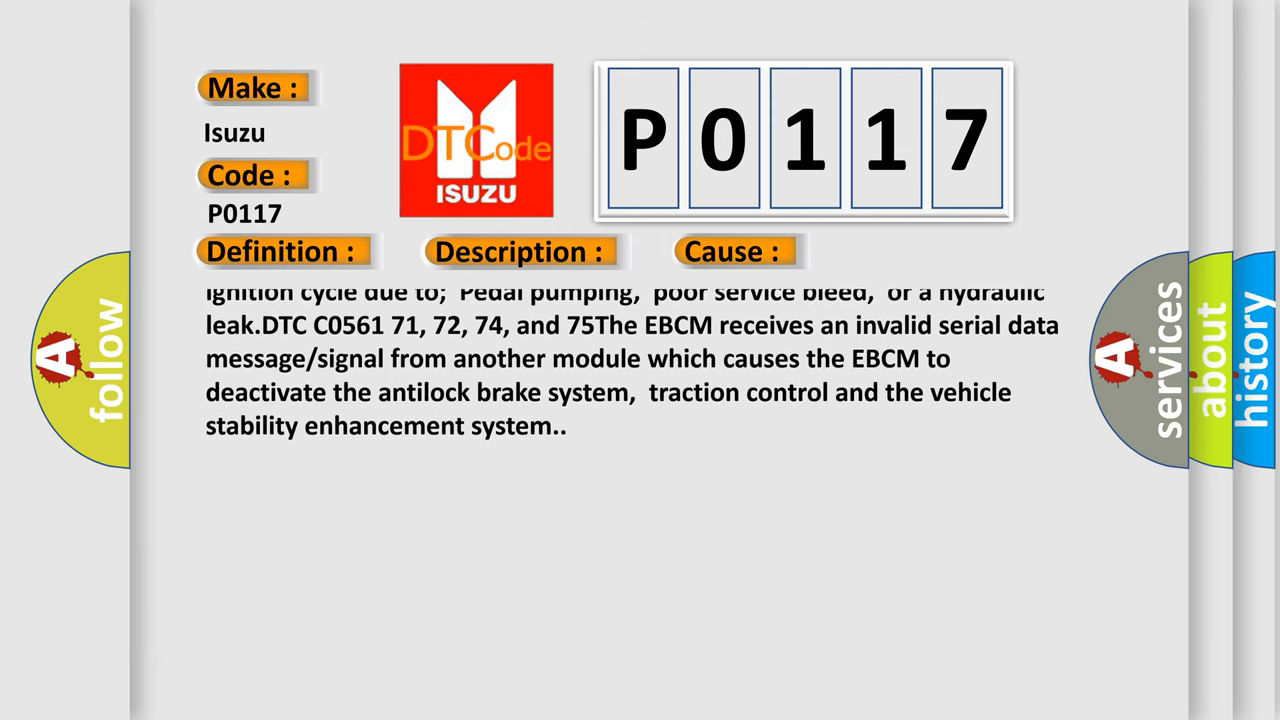
pyautogui.scroll(-3)
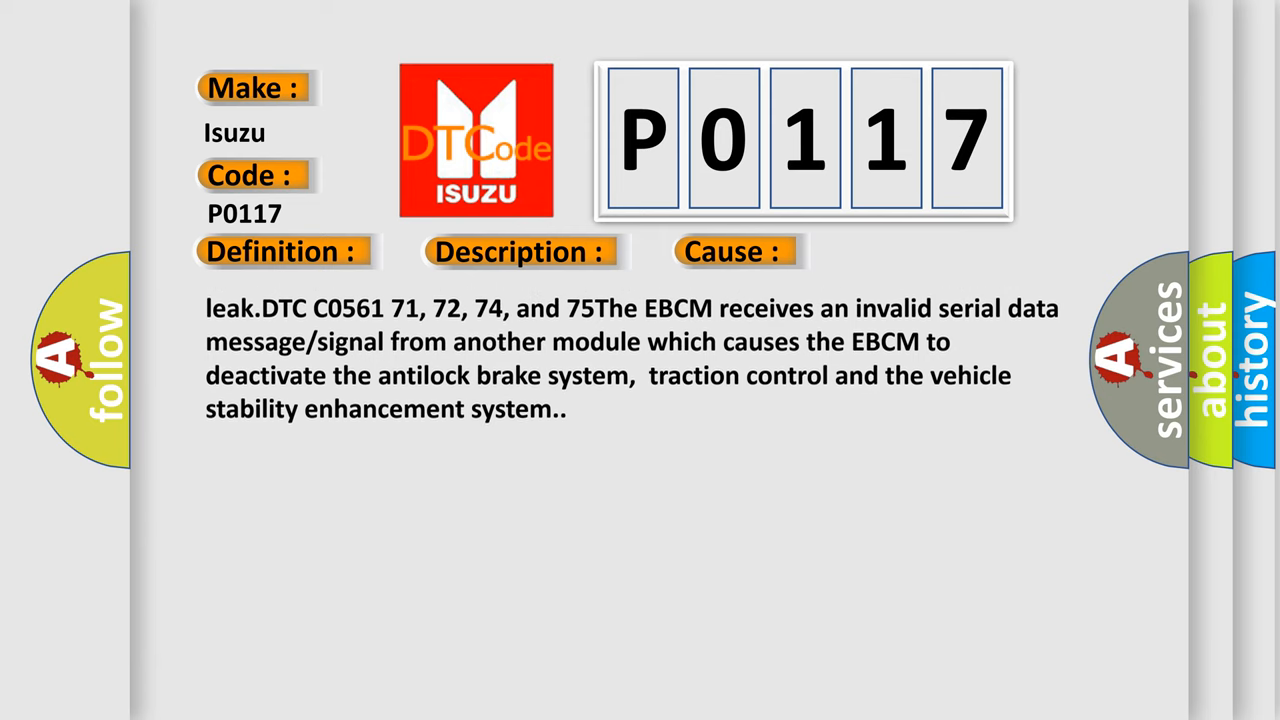